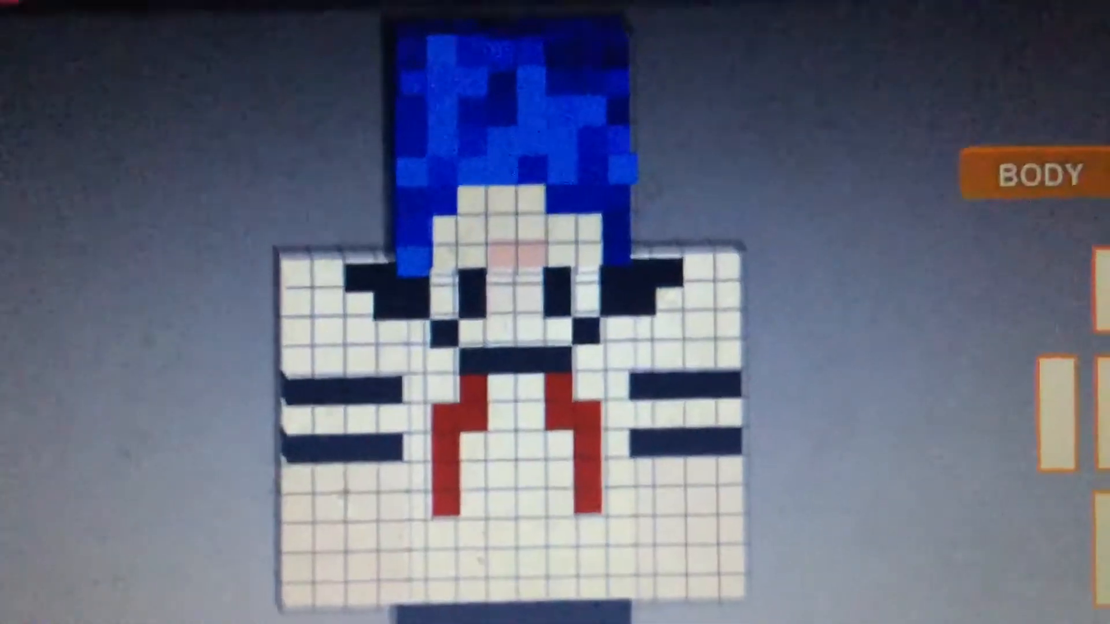
pyautogui.scroll(-3)
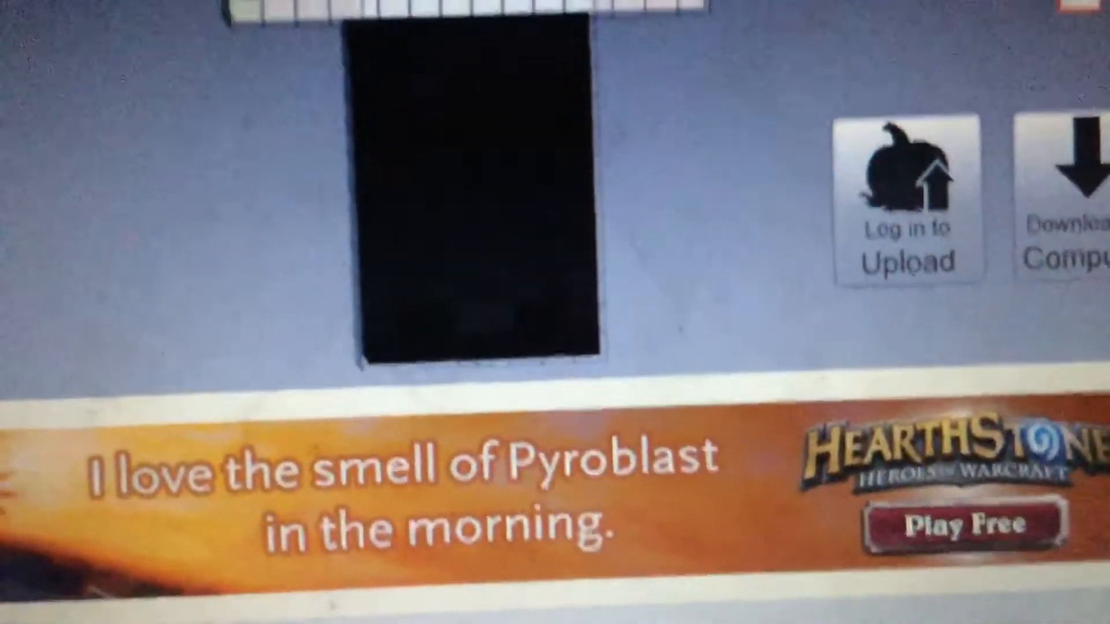